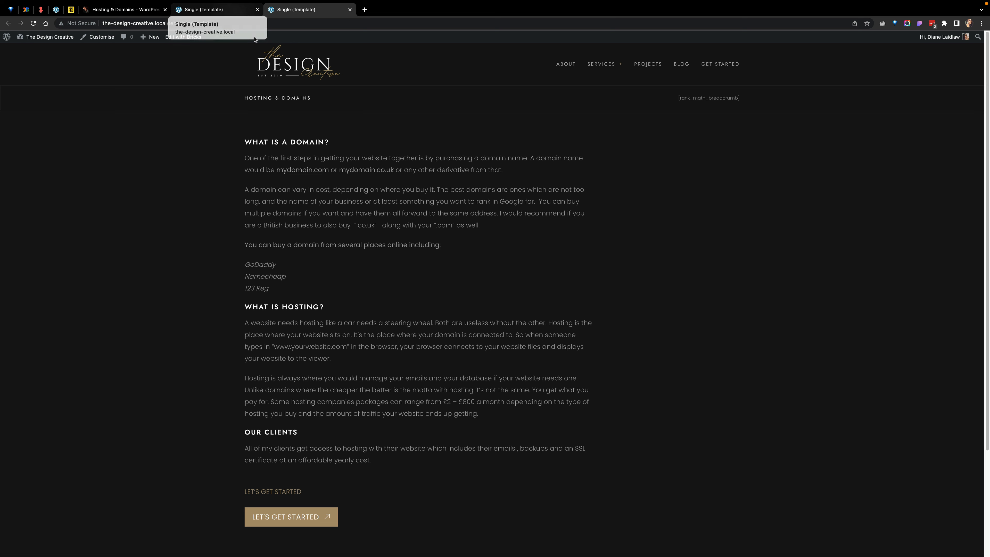
mouse_move(70, 77)
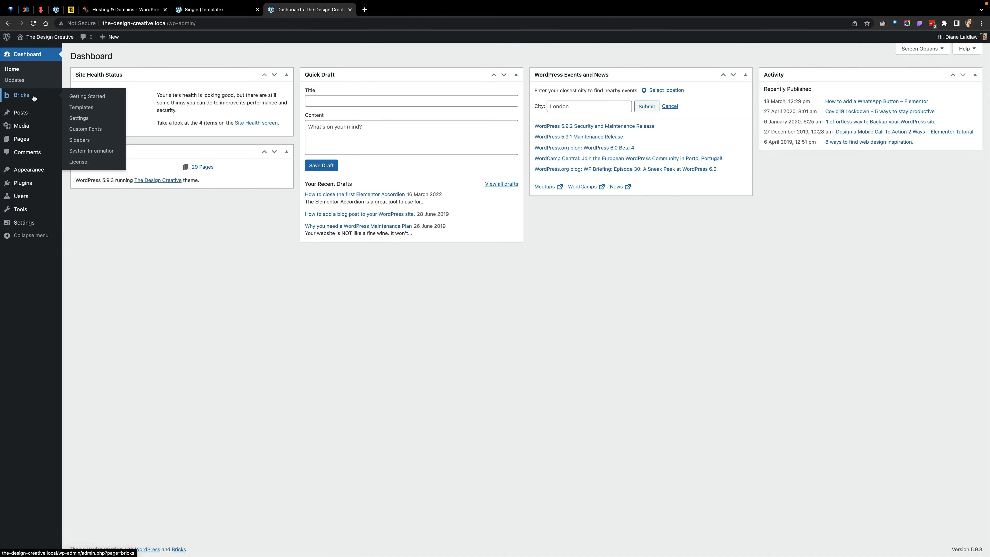
Show the Builder Access options in Bricks settings, listing editing permissions per user role
click(21, 95)
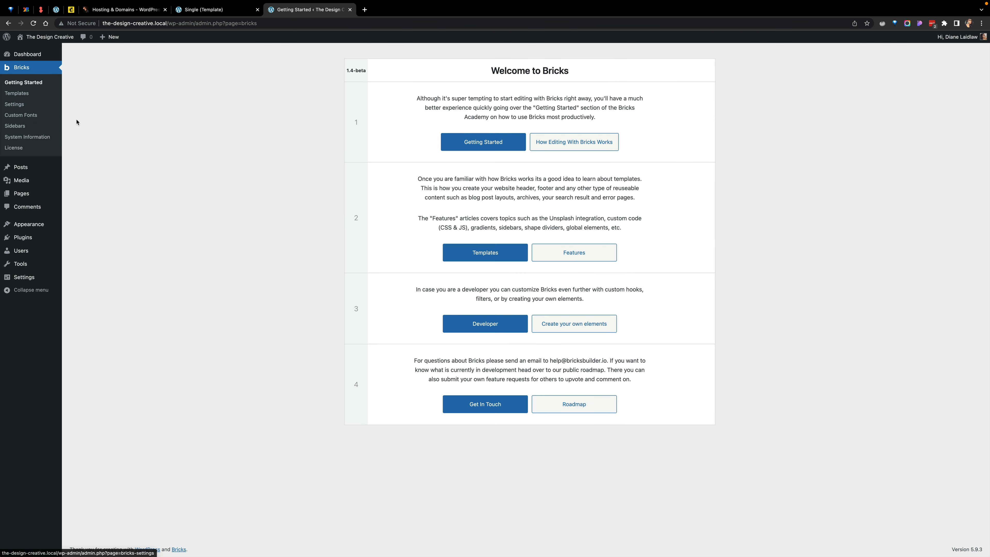
click(14, 104)
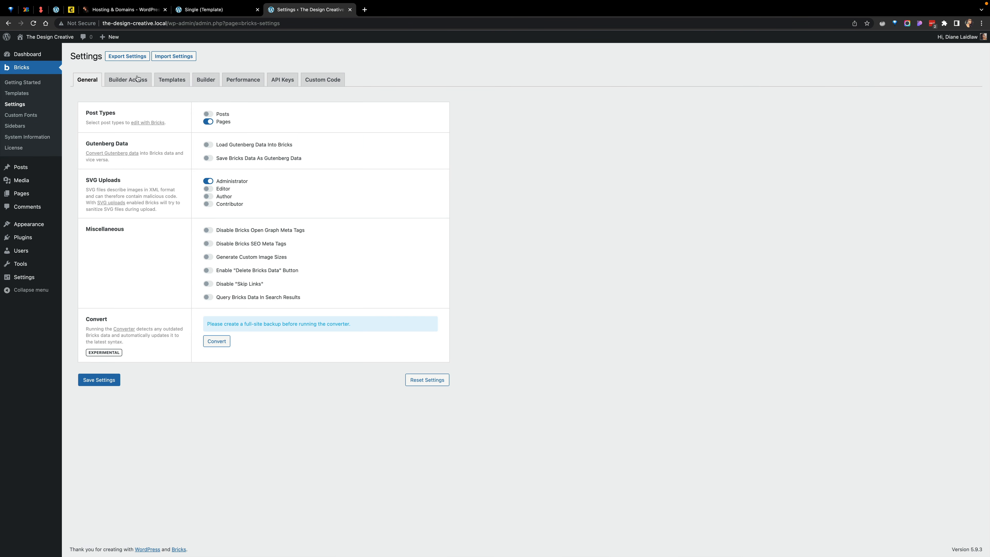
click(127, 80)
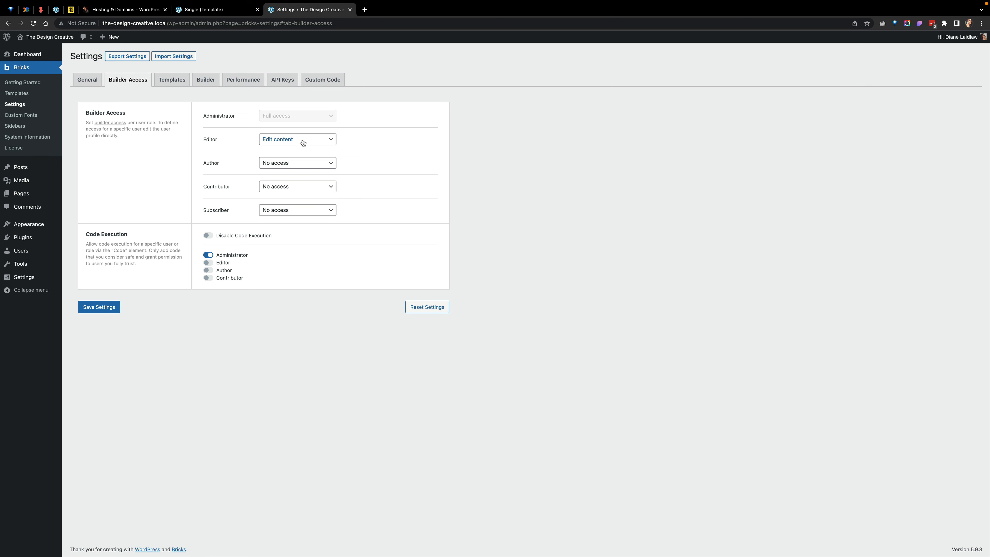
click(297, 139)
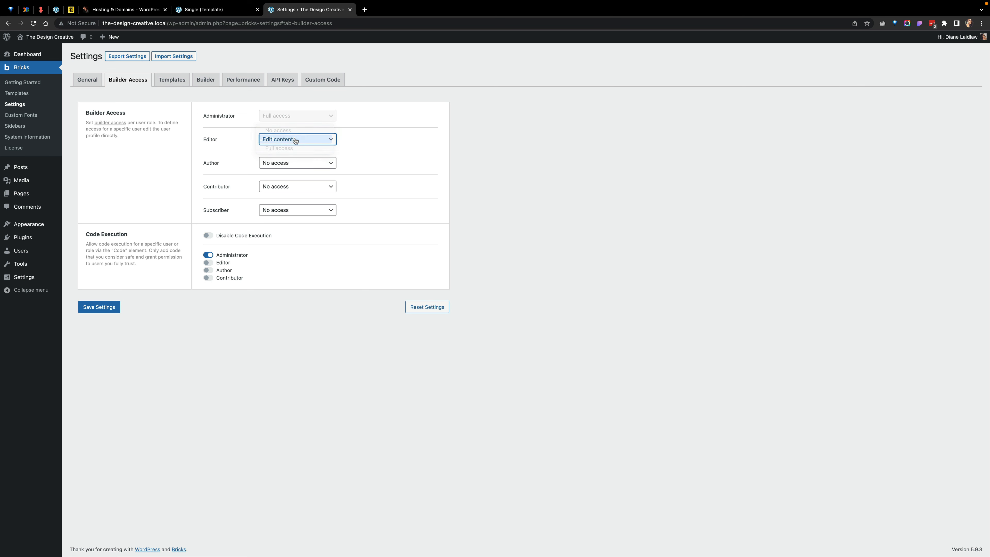
click(297, 138)
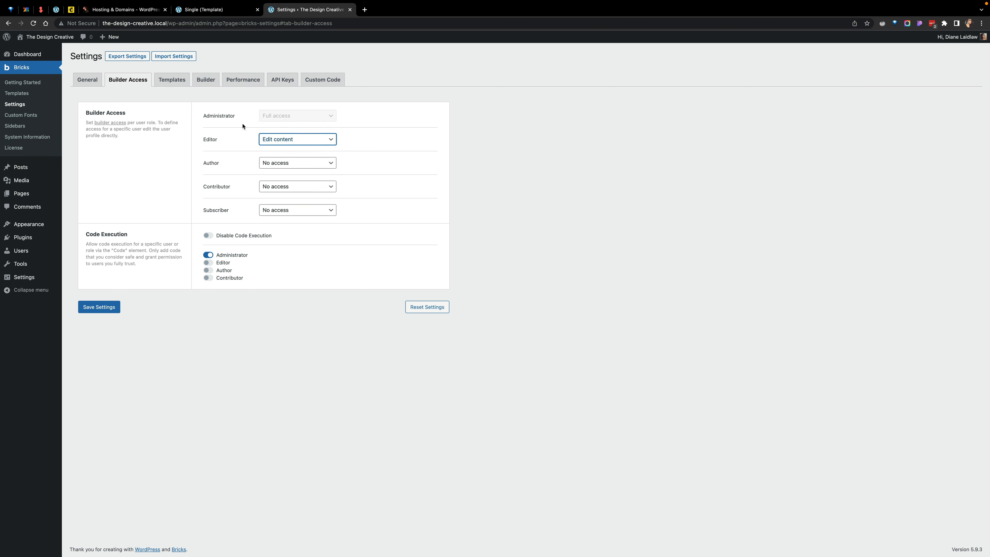
mouse_move(297, 118)
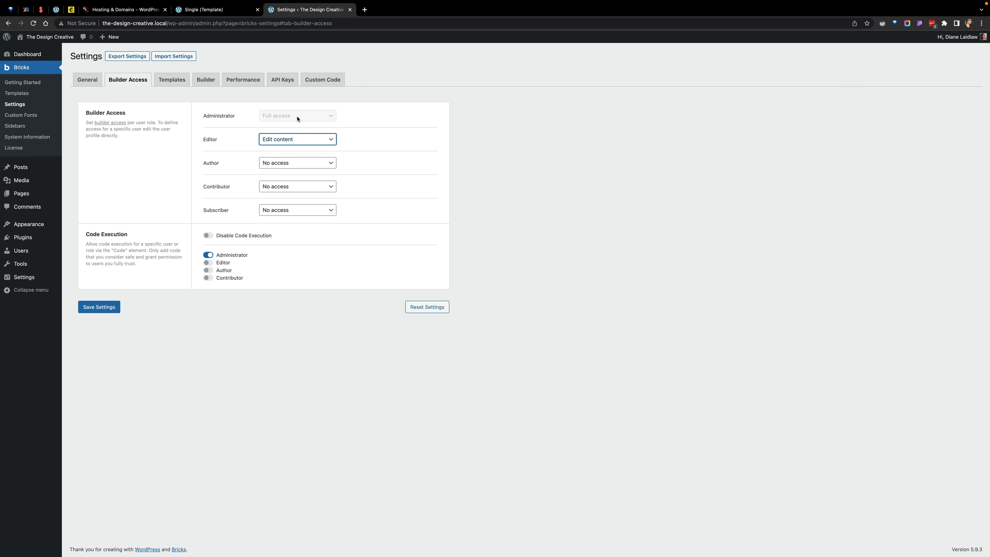
mouse_move(262, 166)
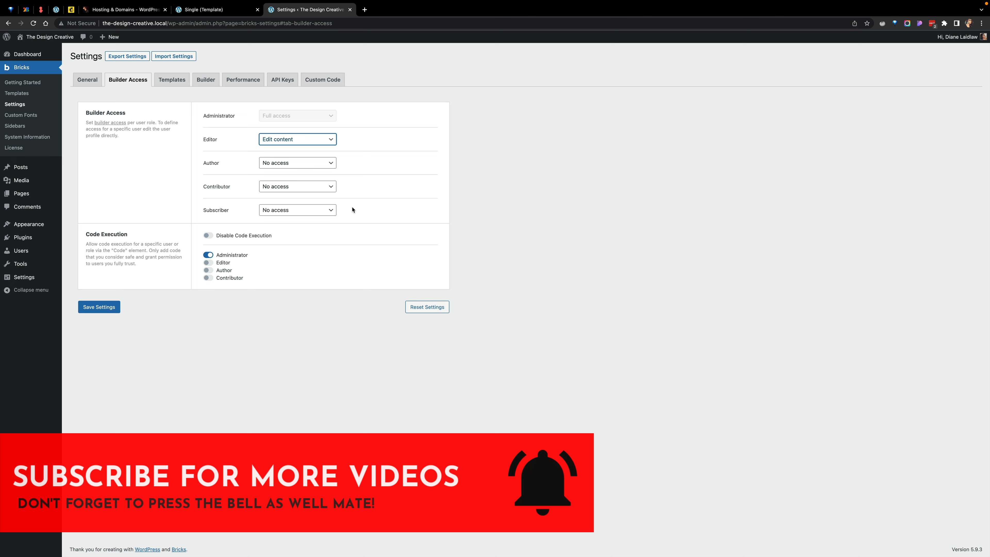
mouse_move(357, 148)
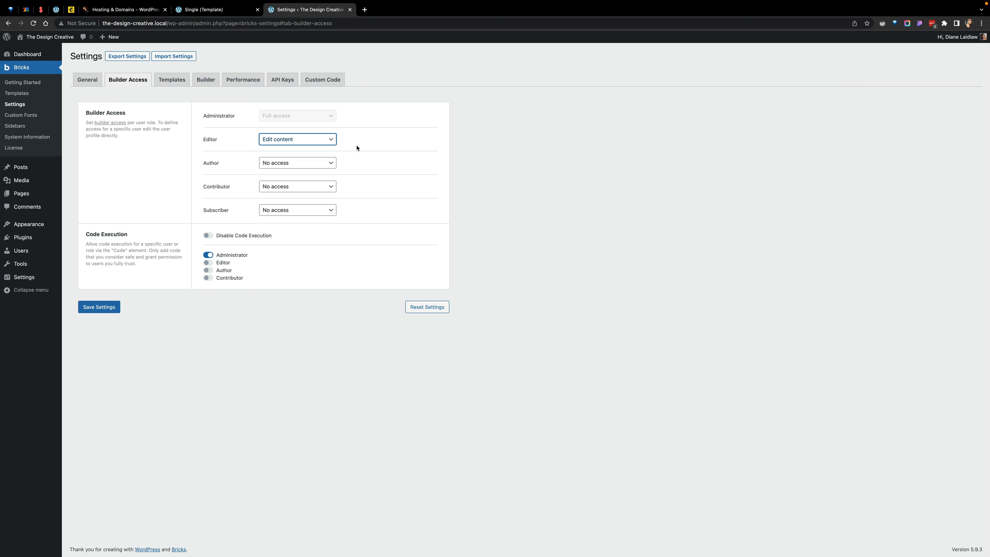
mouse_move(362, 158)
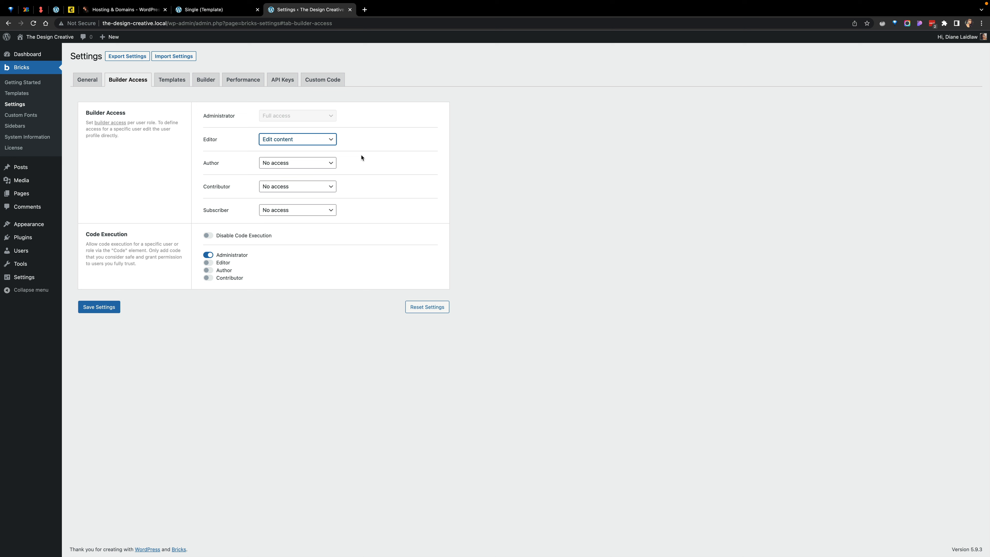
mouse_move(312, 147)
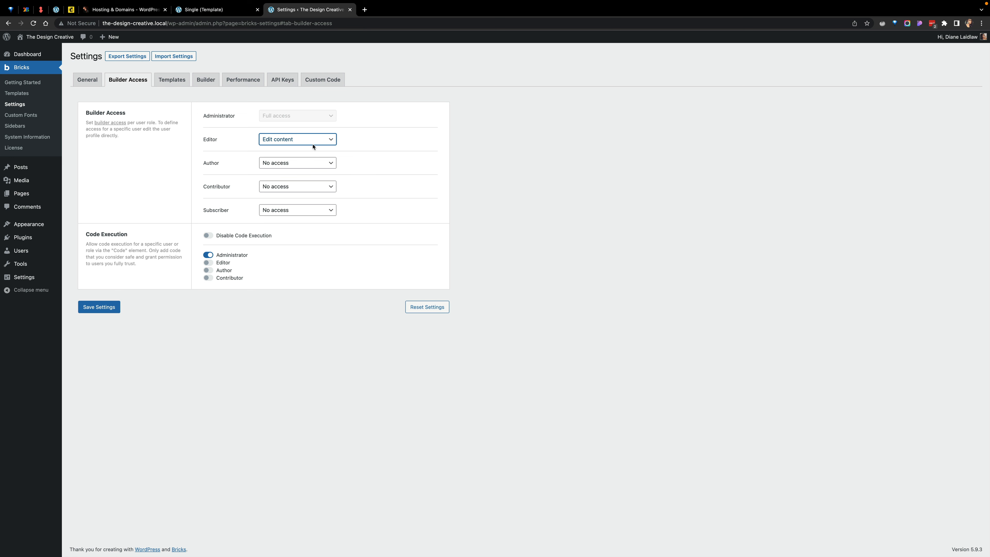
click(297, 138)
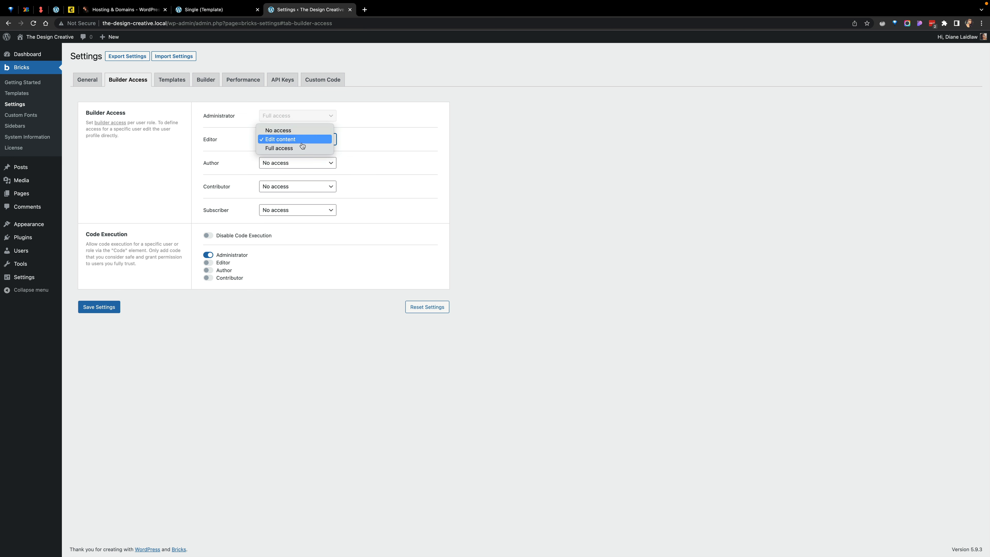
click(278, 138)
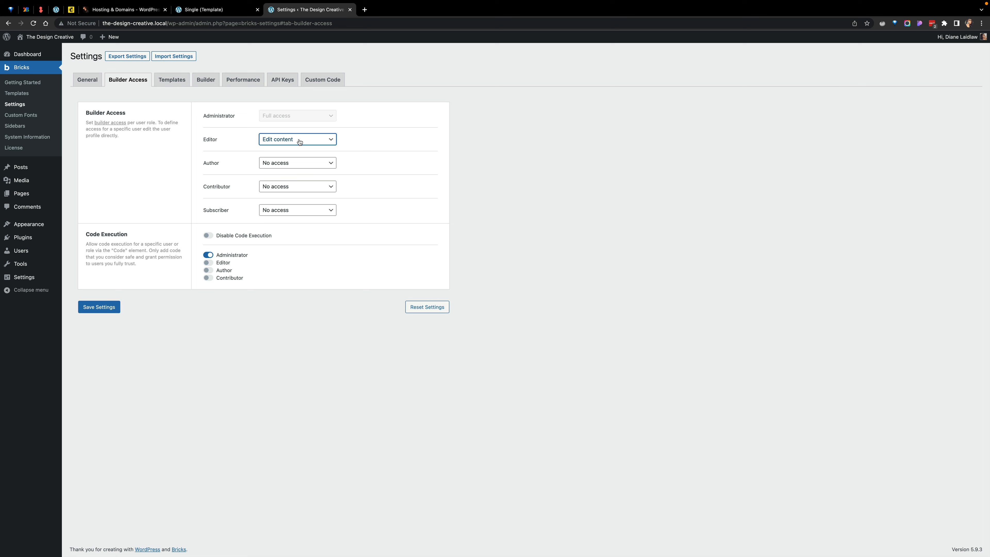
mouse_move(2, 50)
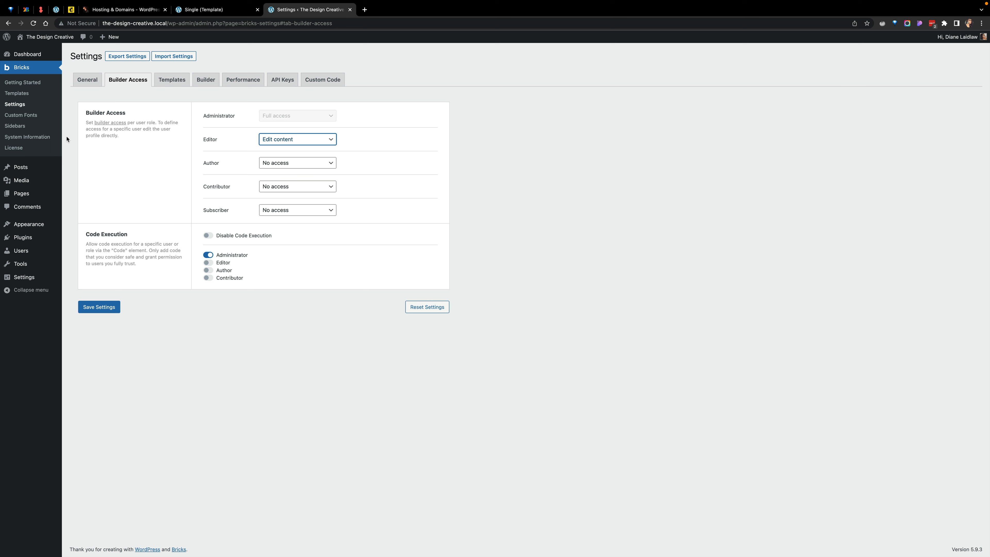
mouse_move(304, 140)
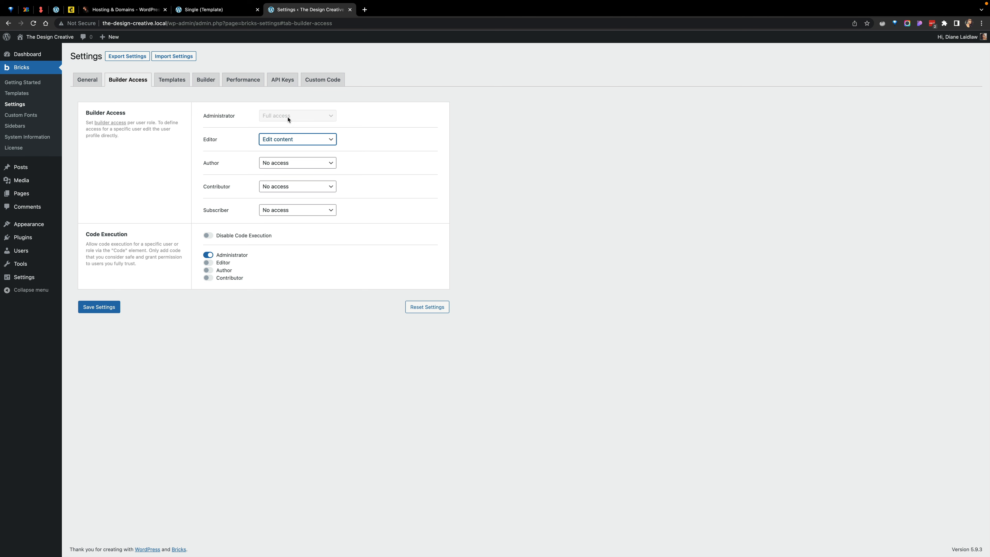
mouse_move(287, 155)
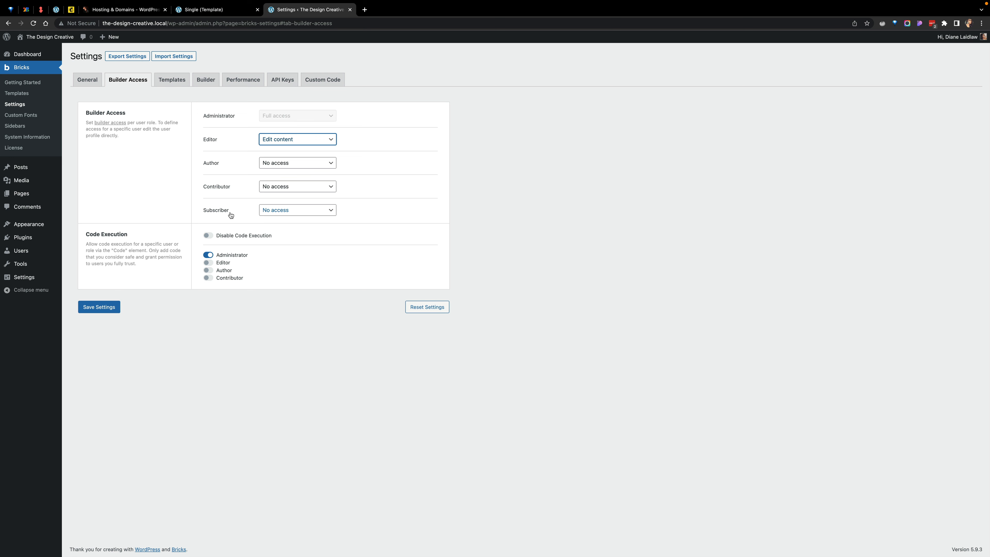
mouse_move(21, 251)
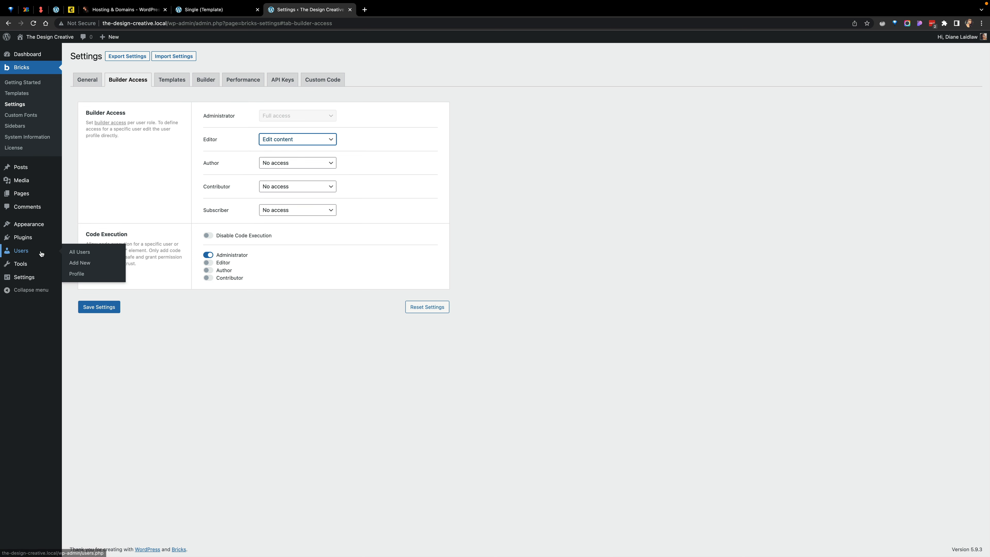
Go to the user's profile and reach its Bricks builder access section
click(76, 274)
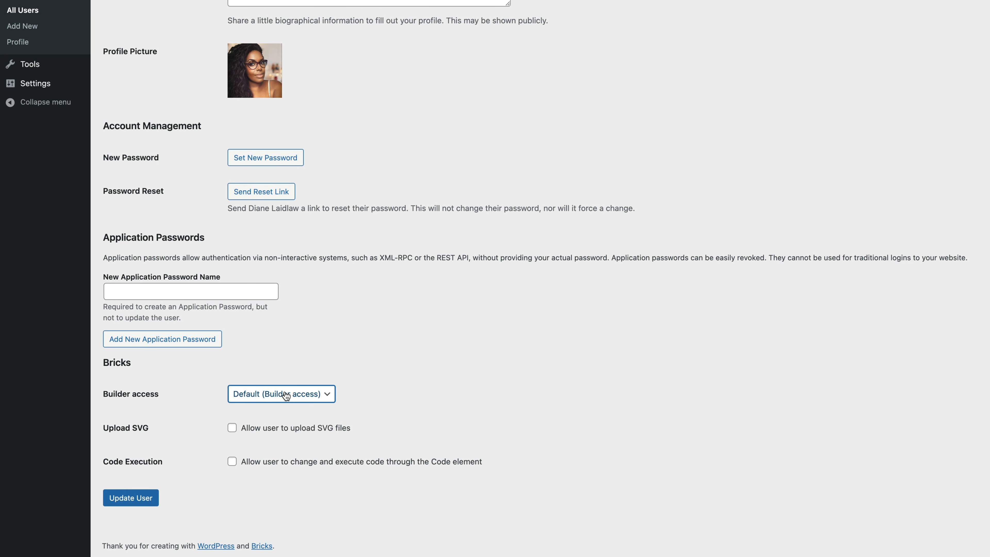
Set this user's builder access to Edit content, leaving SVG uploads disallowed after toggling the option
click(281, 394)
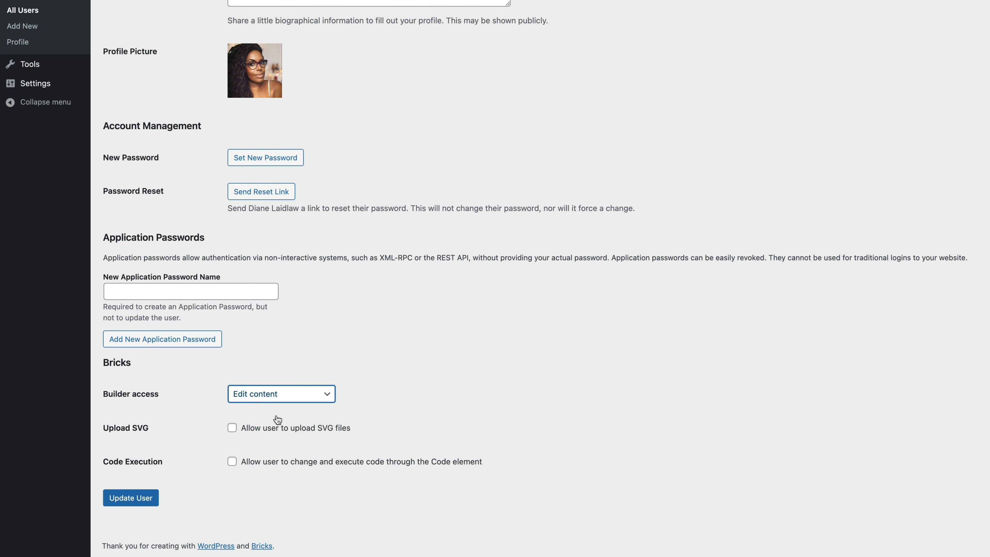
mouse_move(291, 335)
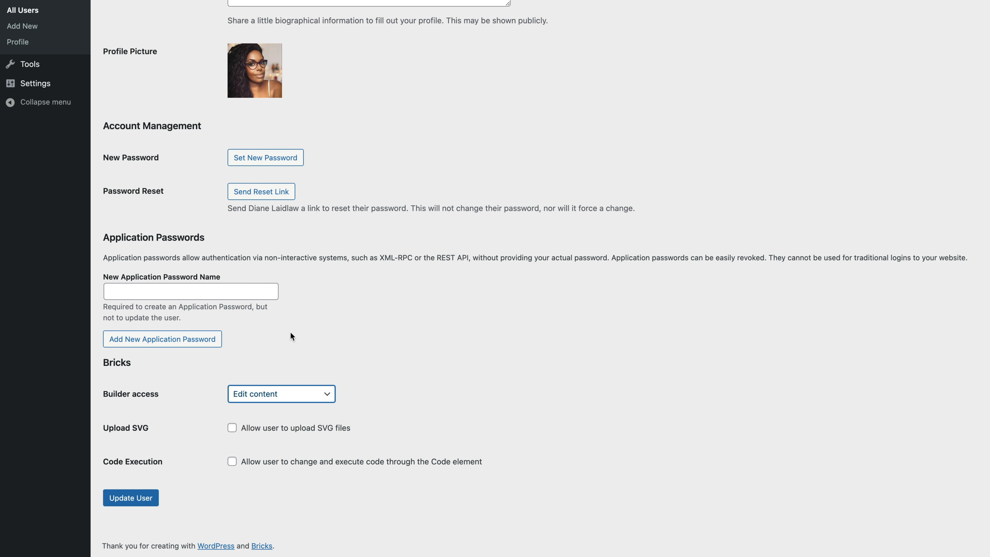
mouse_move(281, 449)
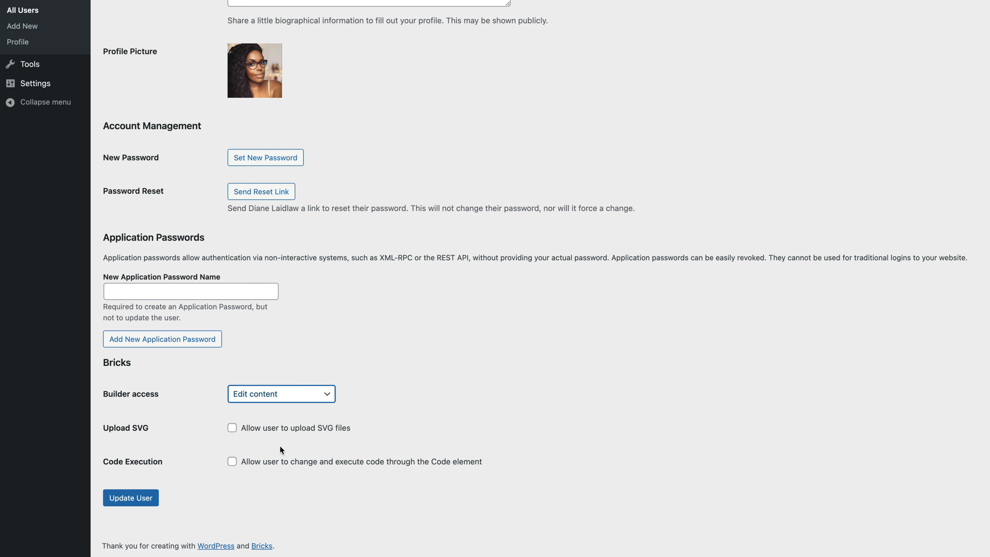
click(231, 427)
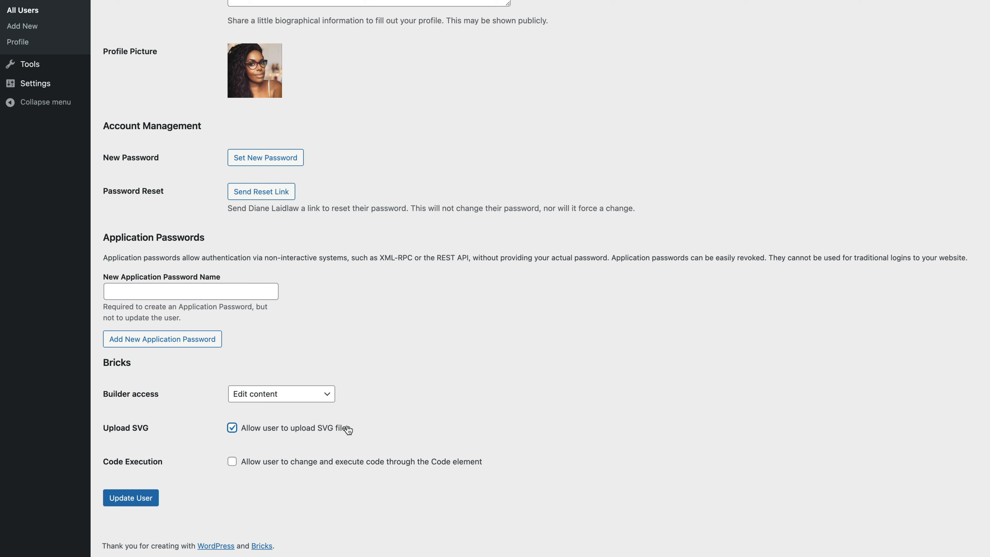
mouse_move(327, 428)
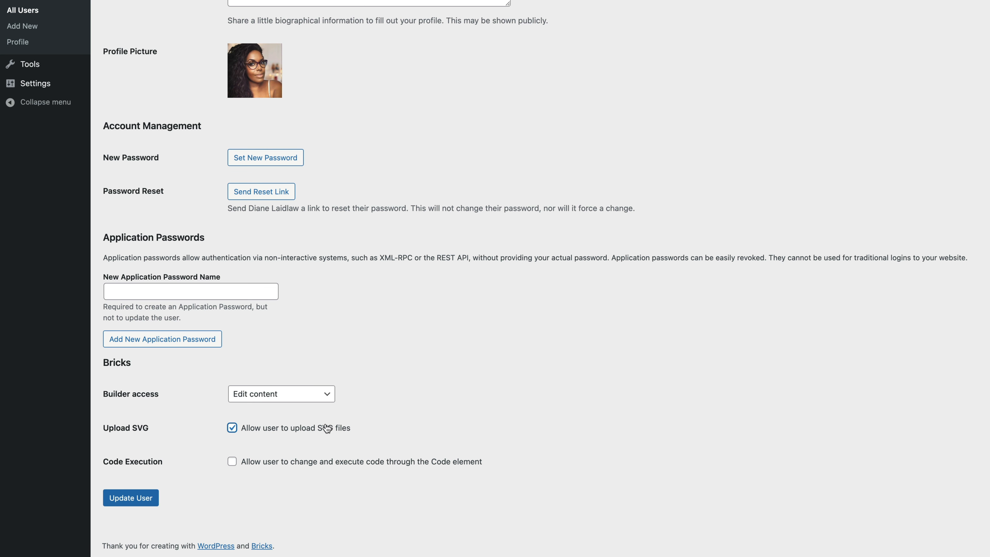
click(232, 428)
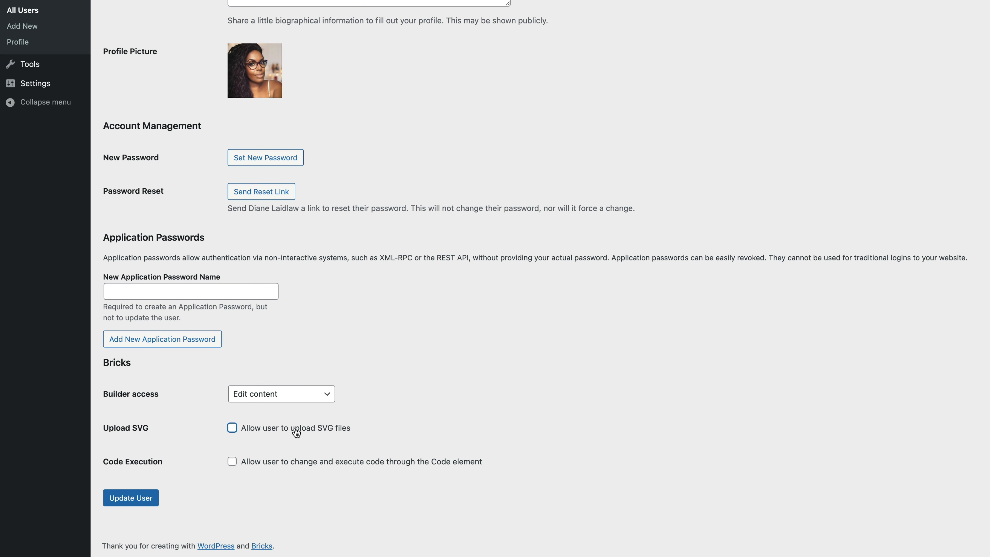